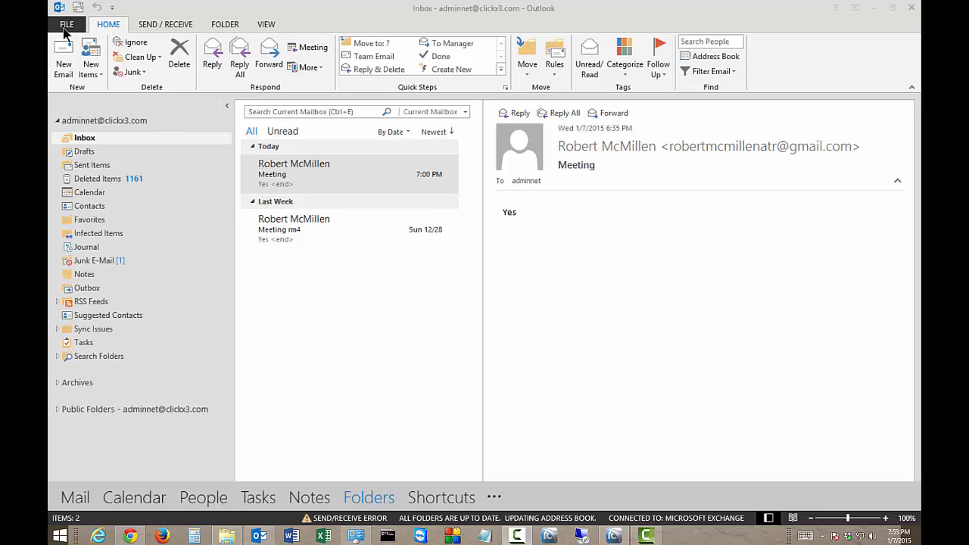
Show the Cleanup Tools options on the File Info page.
left_click(46, 23)
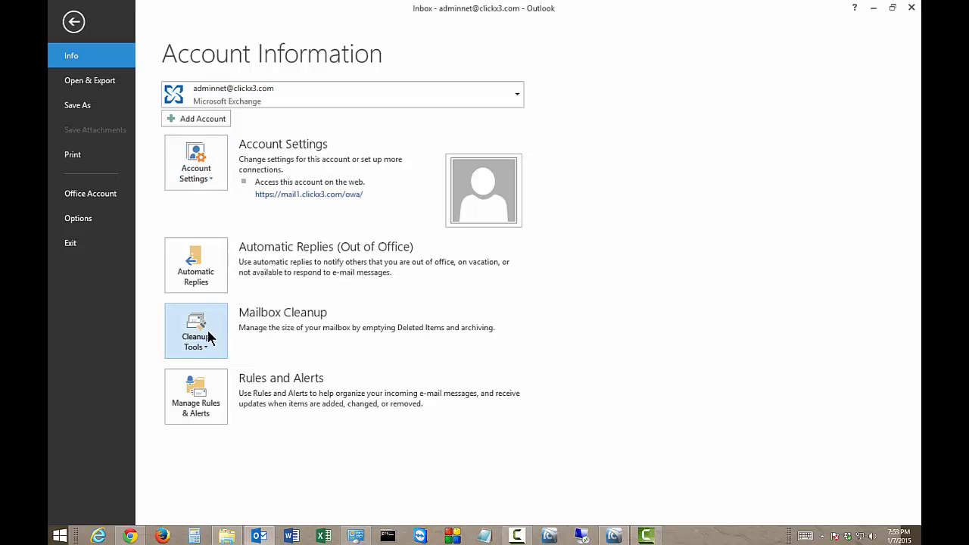
left_click(196, 331)
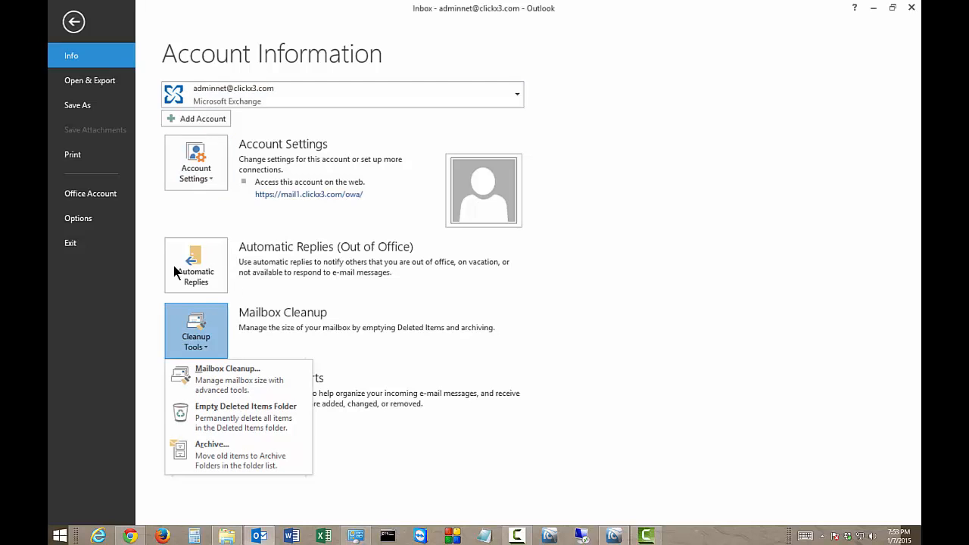
mouse_move(254, 424)
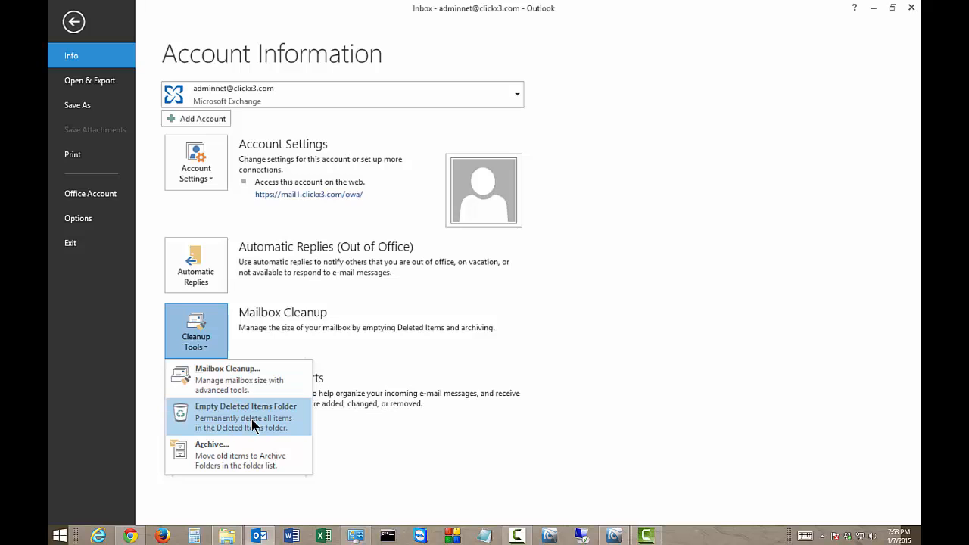
mouse_move(214, 337)
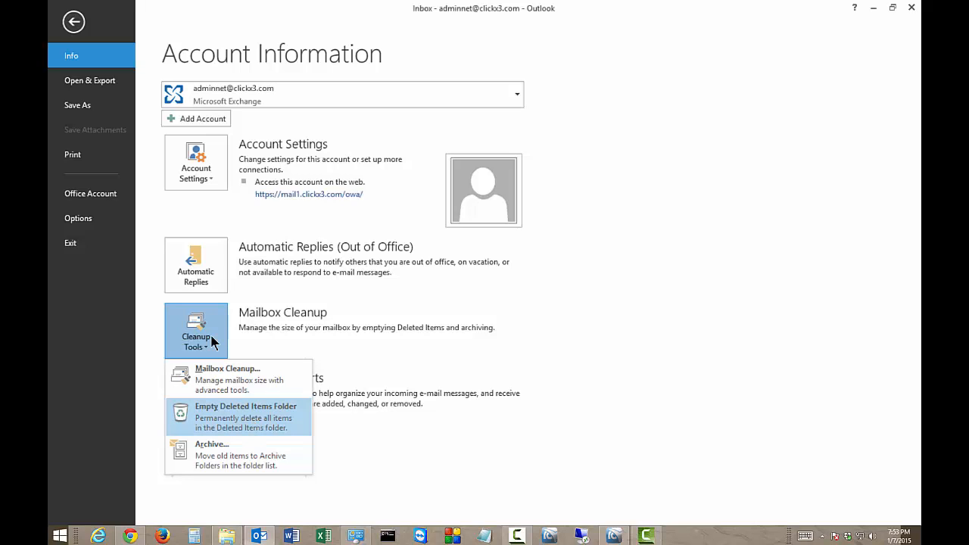
Run Empty Deleted Items Folder and confirm the permanent deletion warning.
left_click(245, 416)
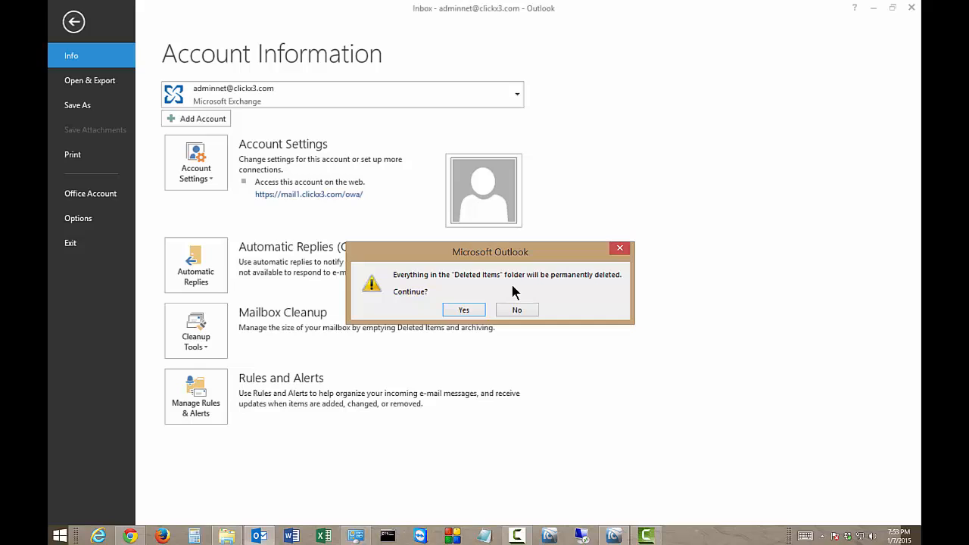
mouse_move(464, 337)
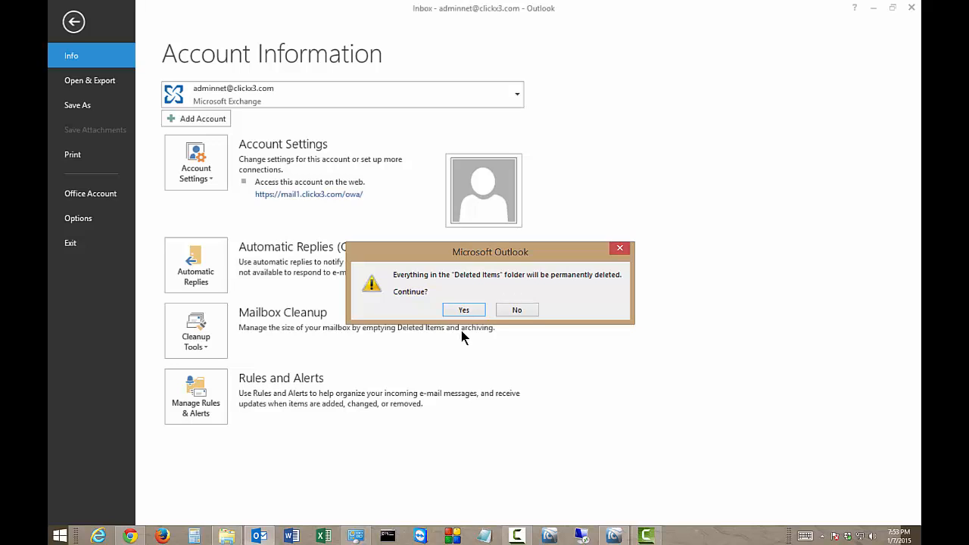
mouse_move(457, 322)
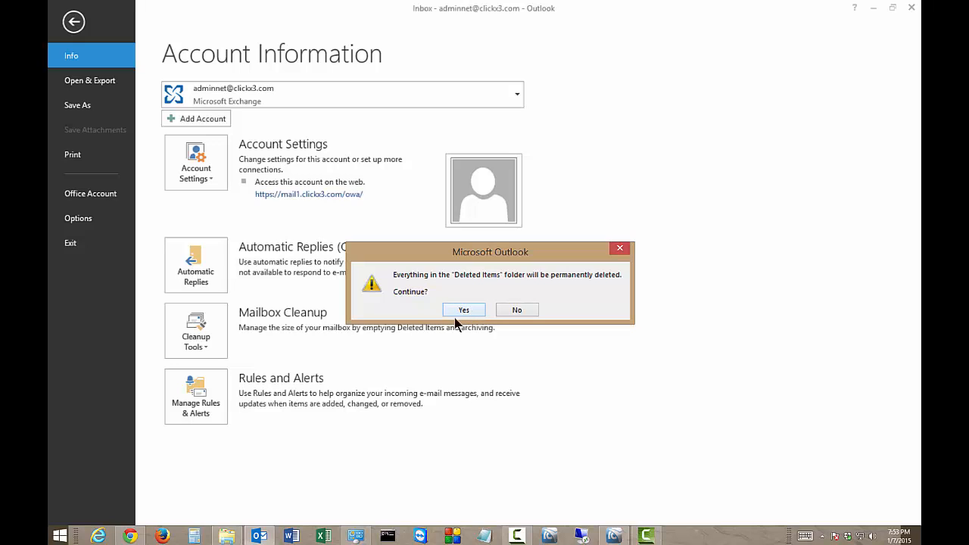
left_click(463, 310)
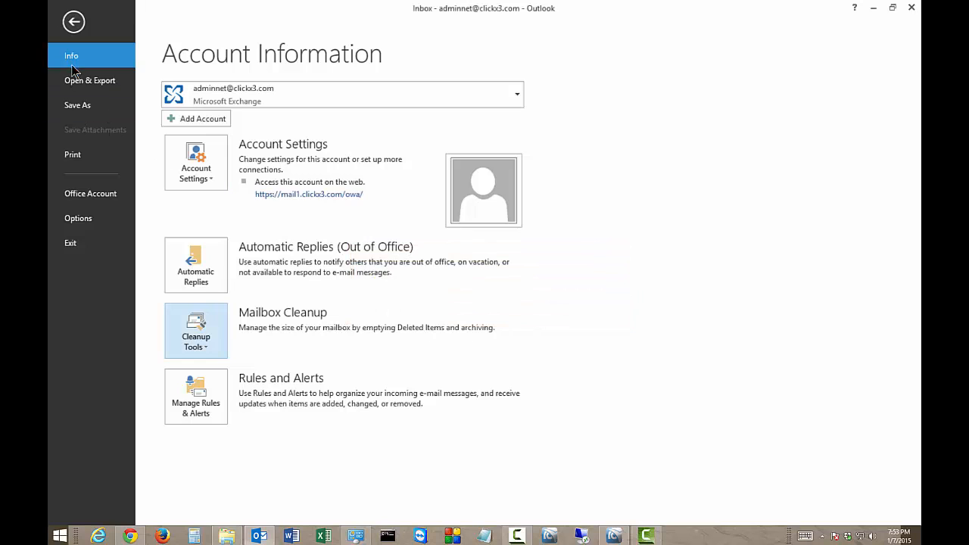
Back in mail view, empty Deleted Items via its right-click Empty Folder and confirm.
left_click(73, 22)
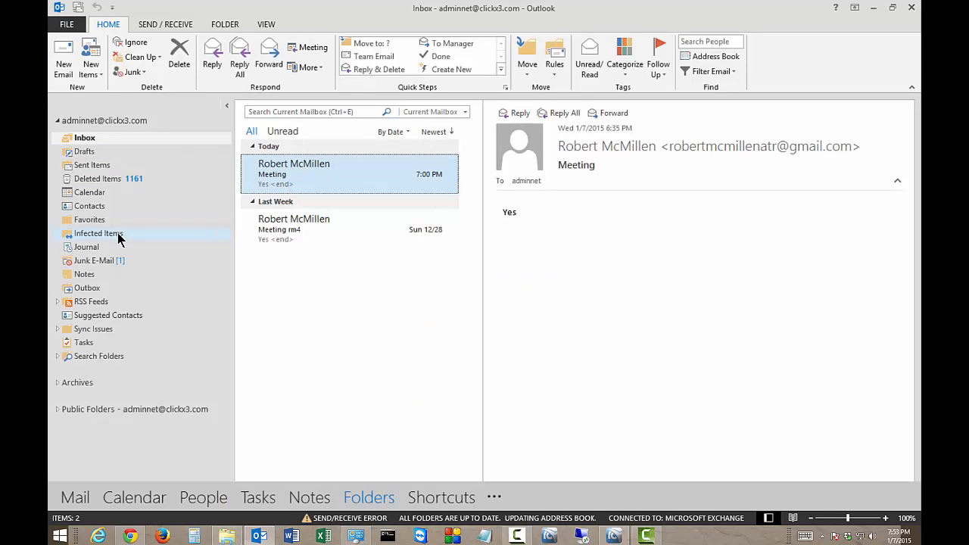
left_click(99, 178)
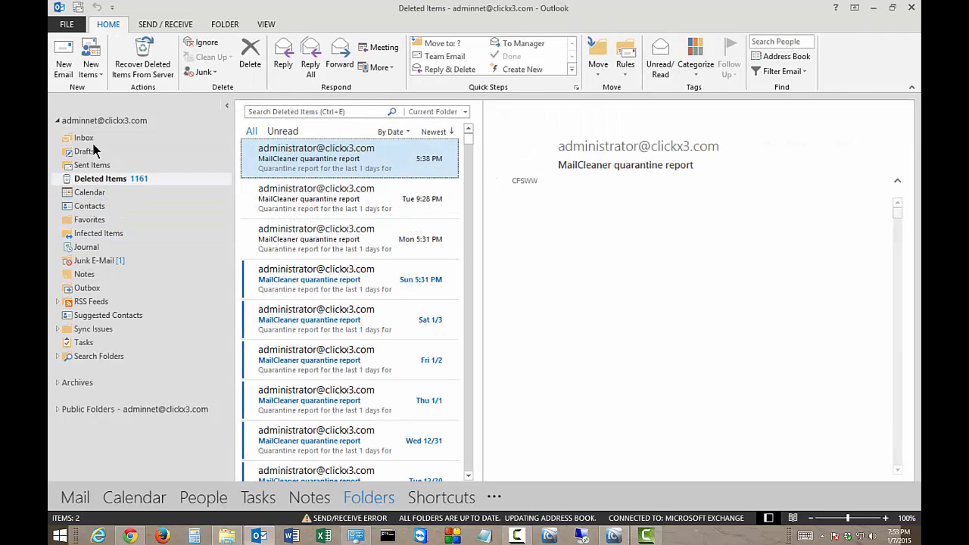
right_click(100, 177)
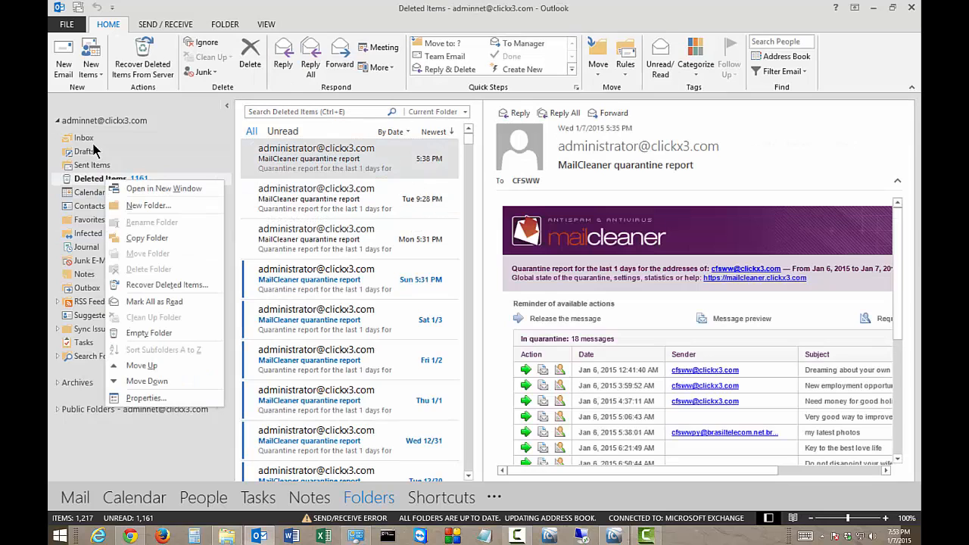
mouse_move(149, 333)
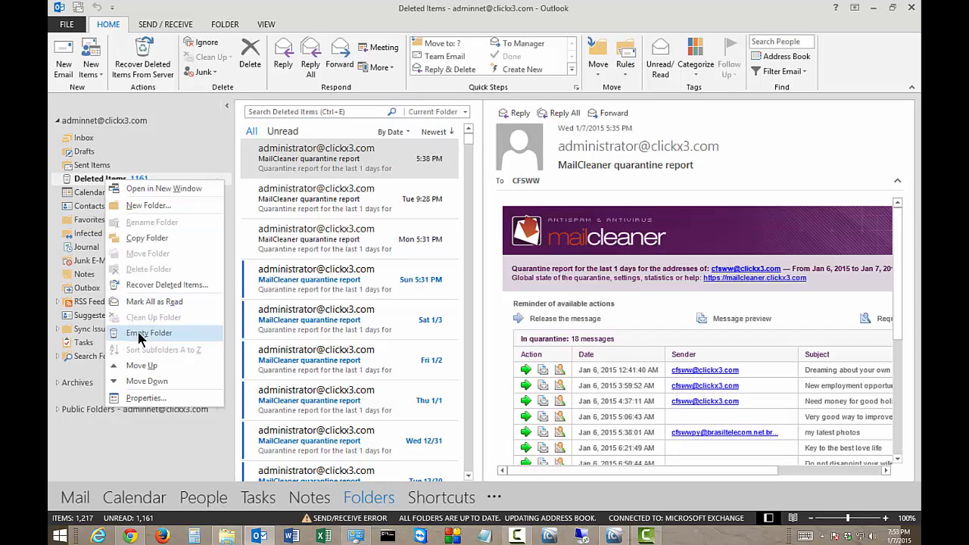
left_click(147, 333)
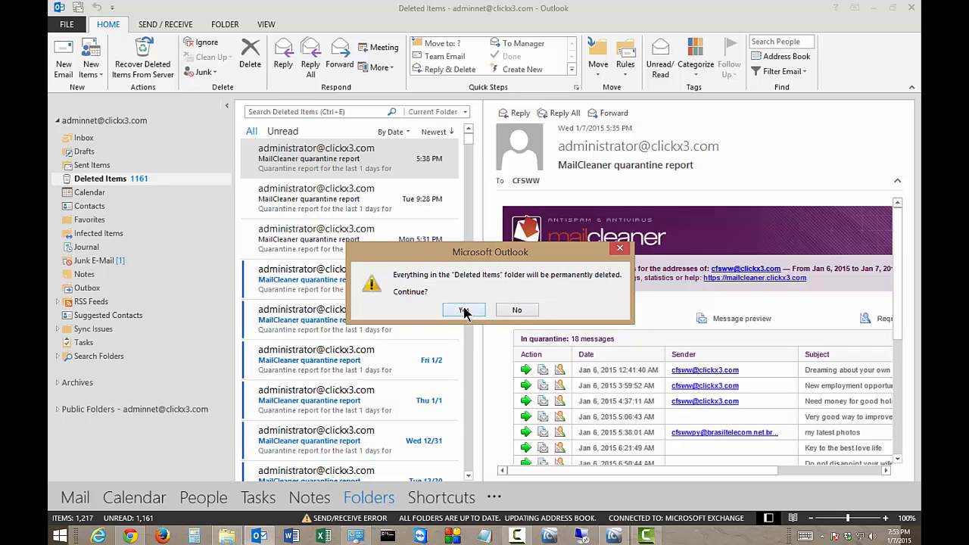
left_click(463, 310)
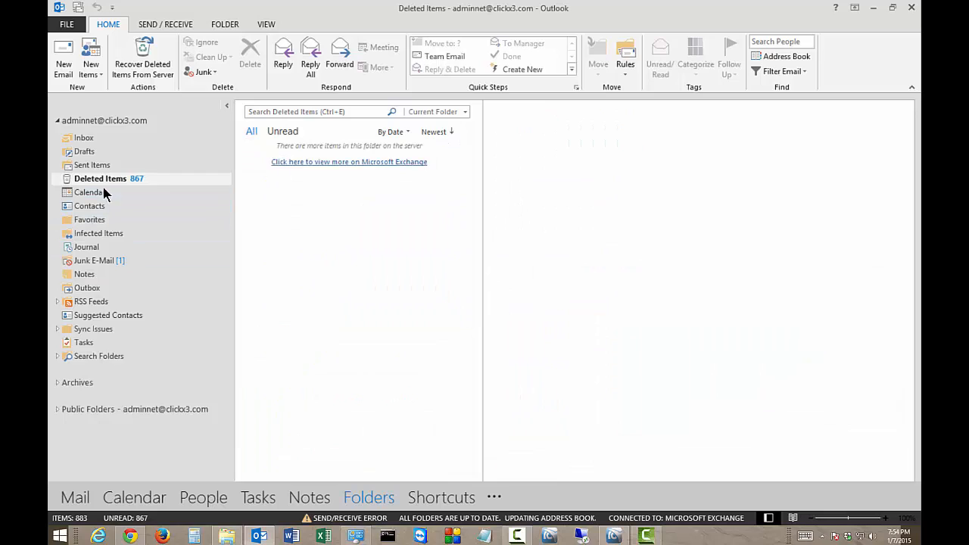